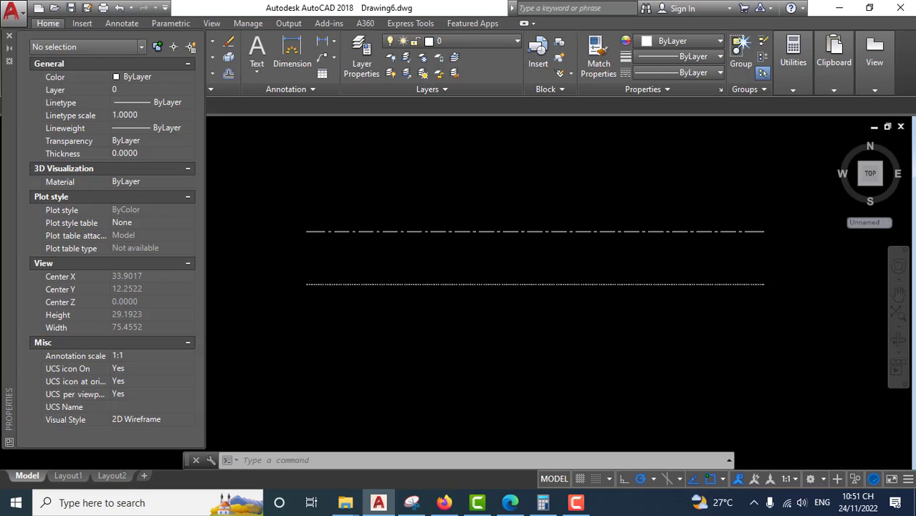
{"action": "mouse_move", "coordinate": [516, 337]}
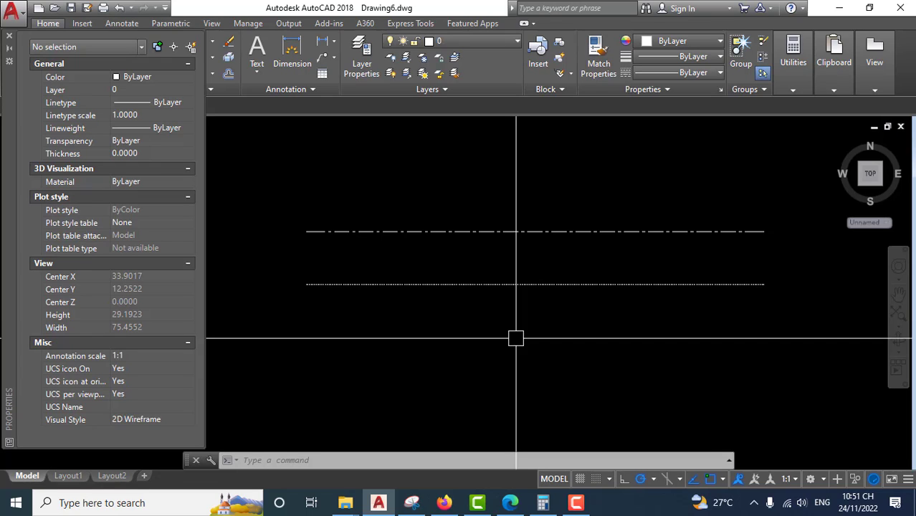
{"action": "mouse_move", "coordinate": [349, 311]}
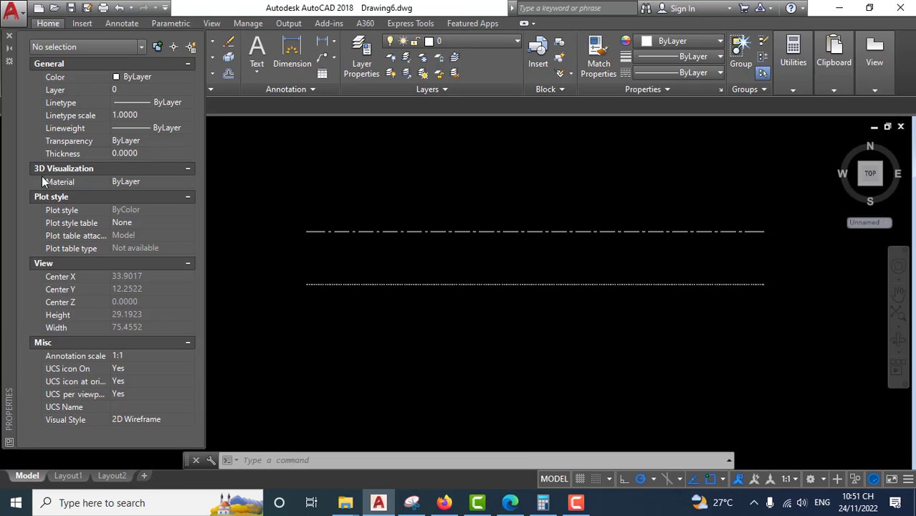
{"action": "mouse_move", "coordinate": [449, 241]}
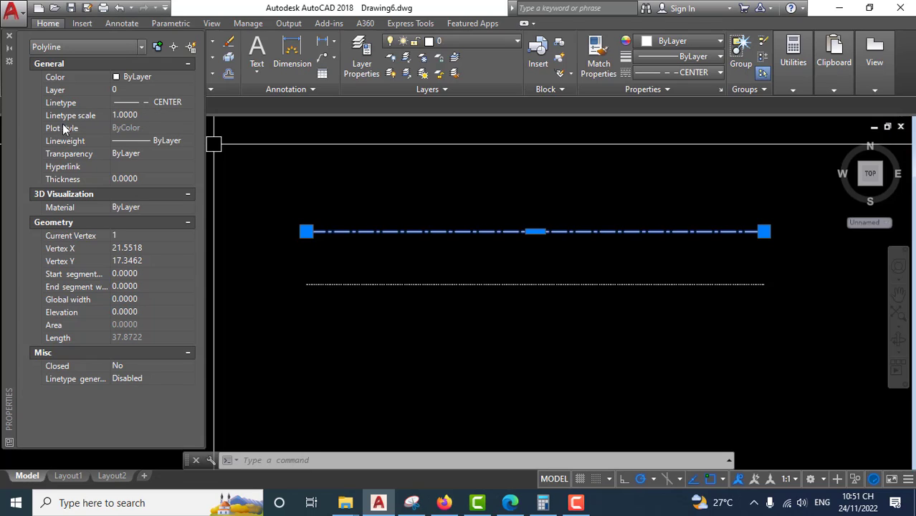
{"action": "mouse_move", "coordinate": [150, 119]}
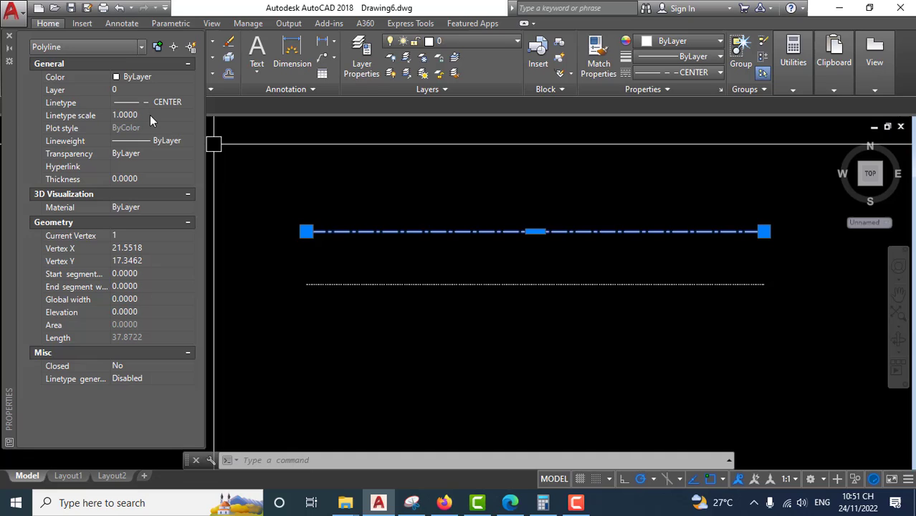
- Set the center line's Linetype scale to 2 in the Properties palette
{"action": "left_click", "coordinate": [147, 115]}
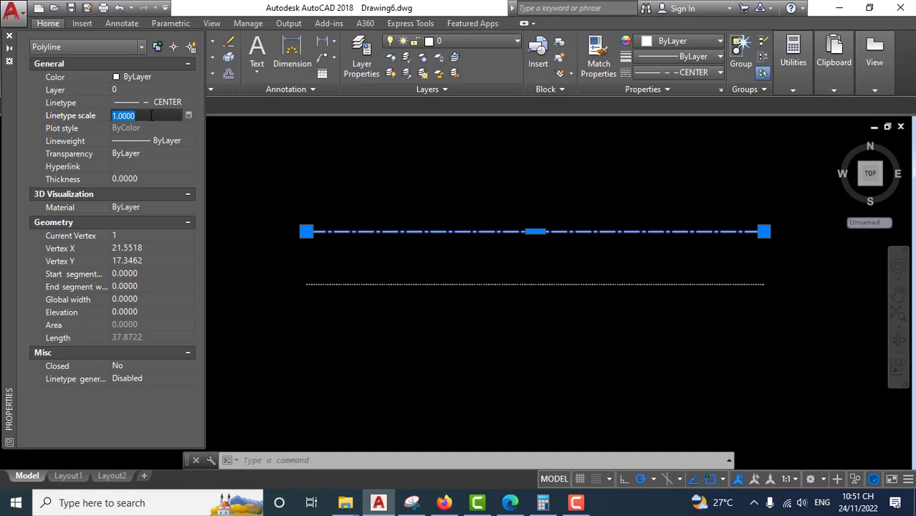
{"action": "type", "text": "2"}
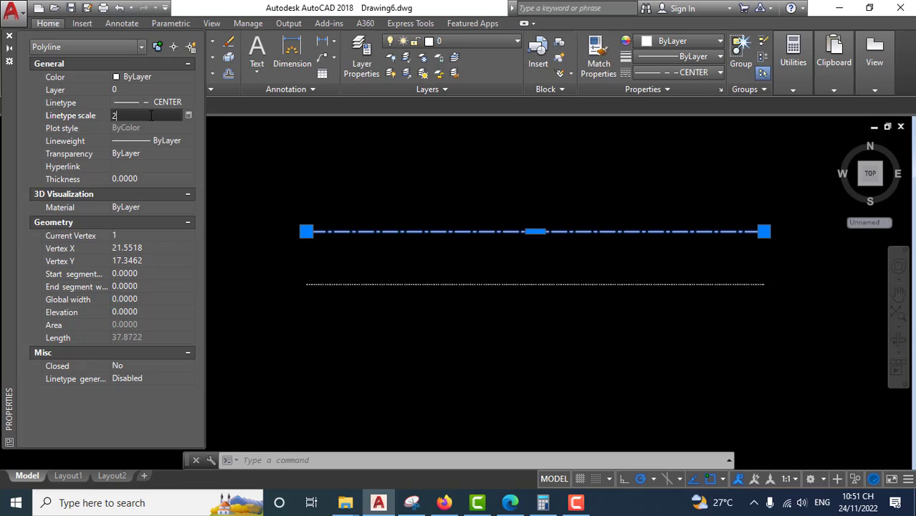
{"action": "key", "text": "enter"}
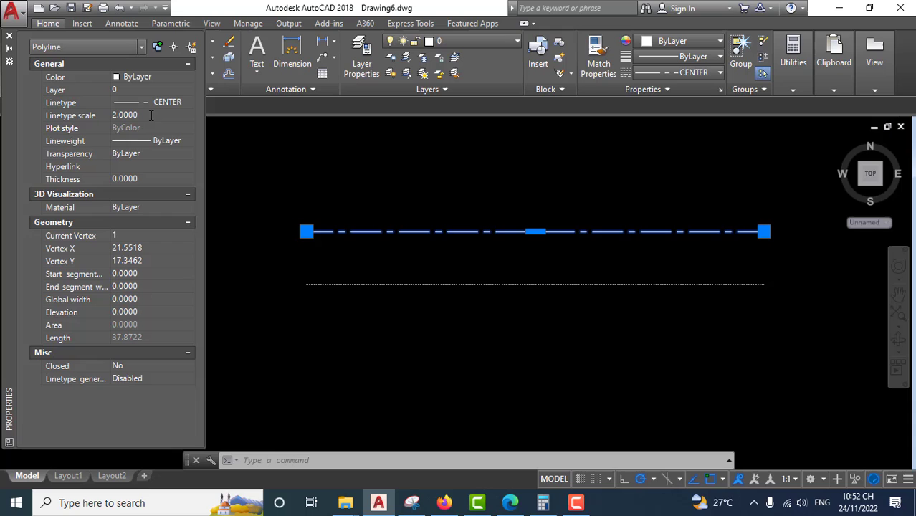
{"action": "mouse_move", "coordinate": [309, 118]}
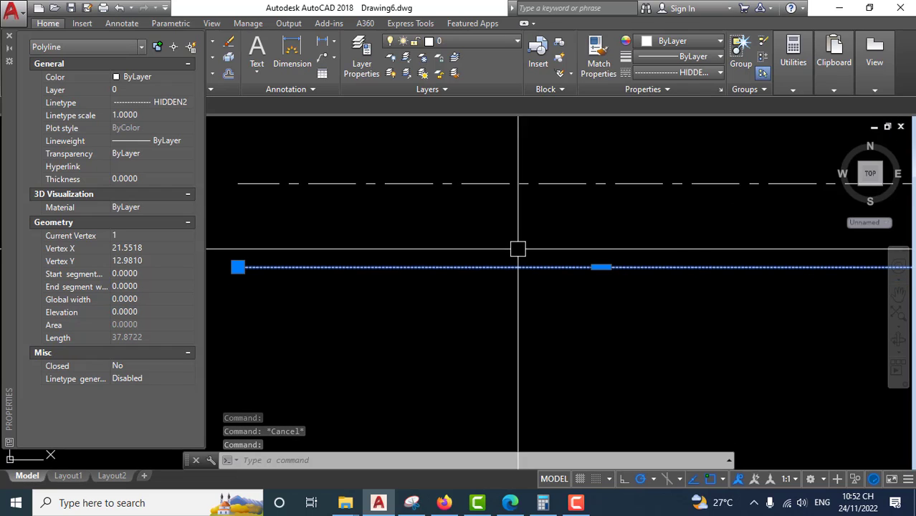
- Set the hidden line's Linetype scale to 3 in Properties, then deselect it
{"action": "left_click", "coordinate": [147, 116]}
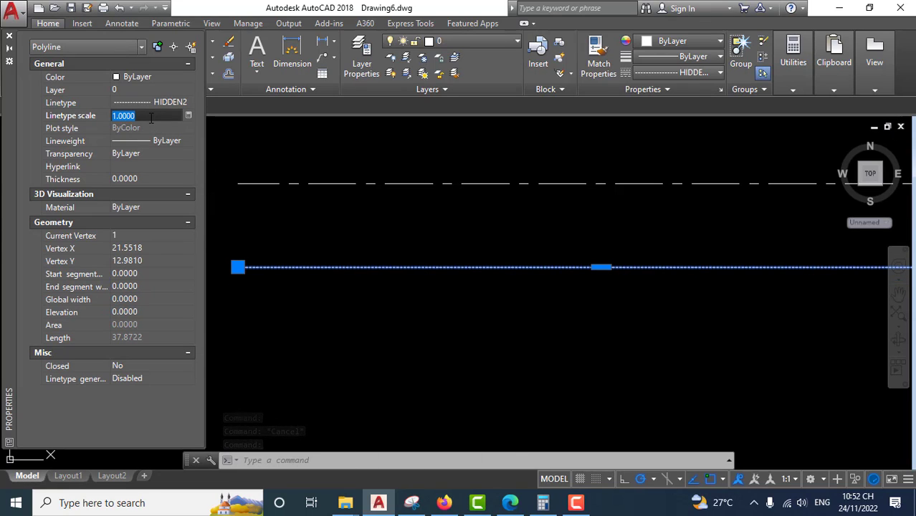
{"action": "type", "text": "3"}
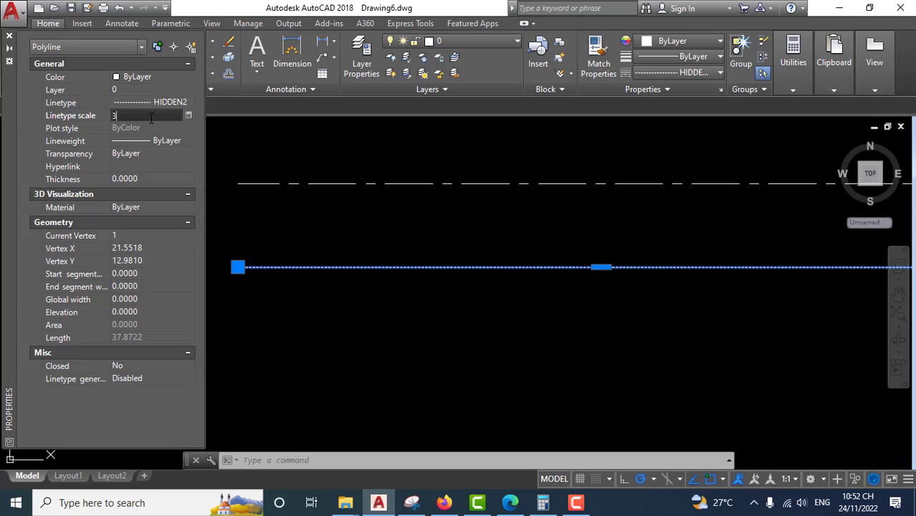
{"action": "key", "text": "Enter"}
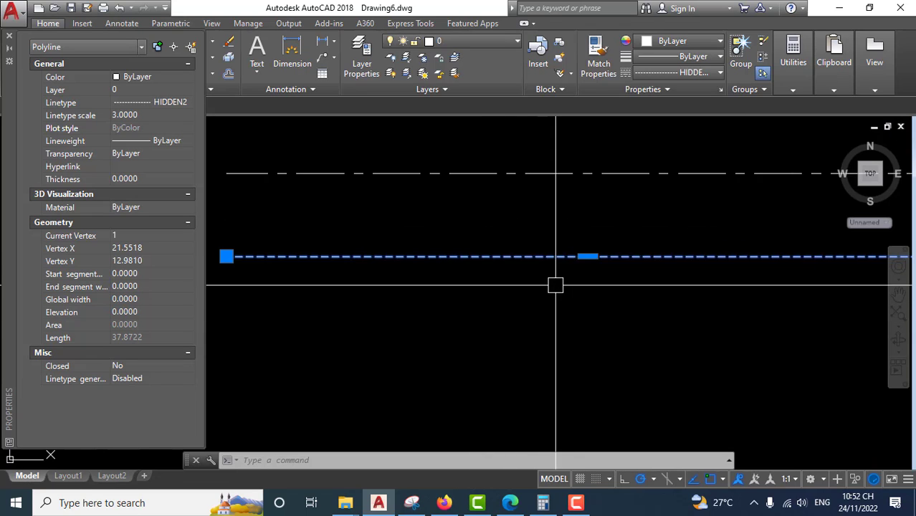
{"action": "key", "text": "Escape"}
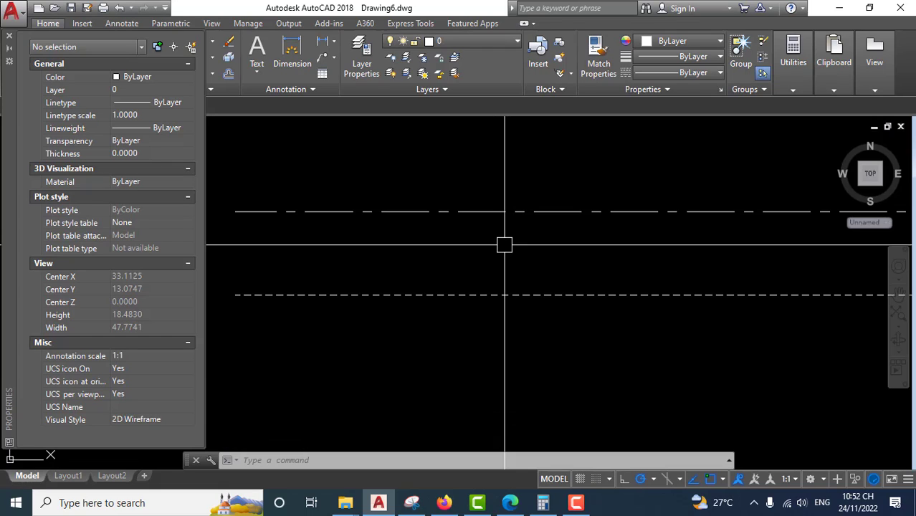
- Run LTSCALE and enter a global linetype scale factor of 2
{"action": "type", "text": "L"}
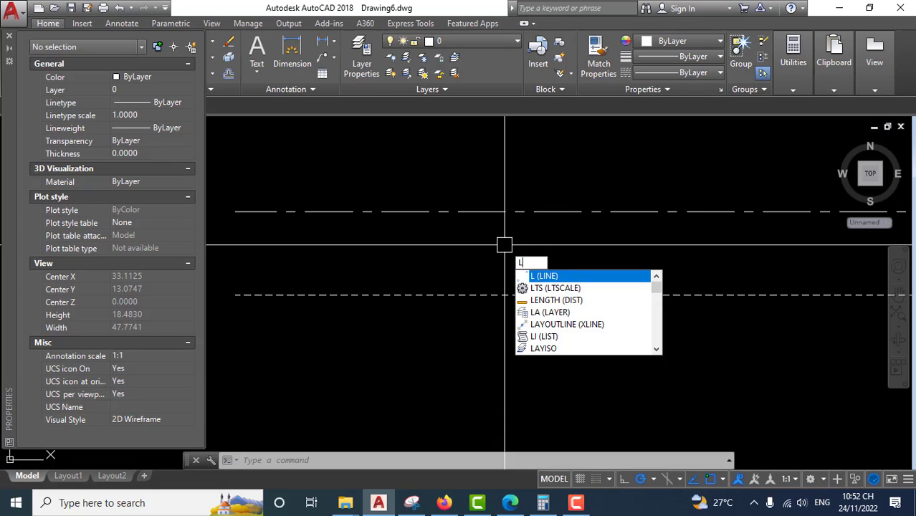
{"action": "type", "text": "TS"}
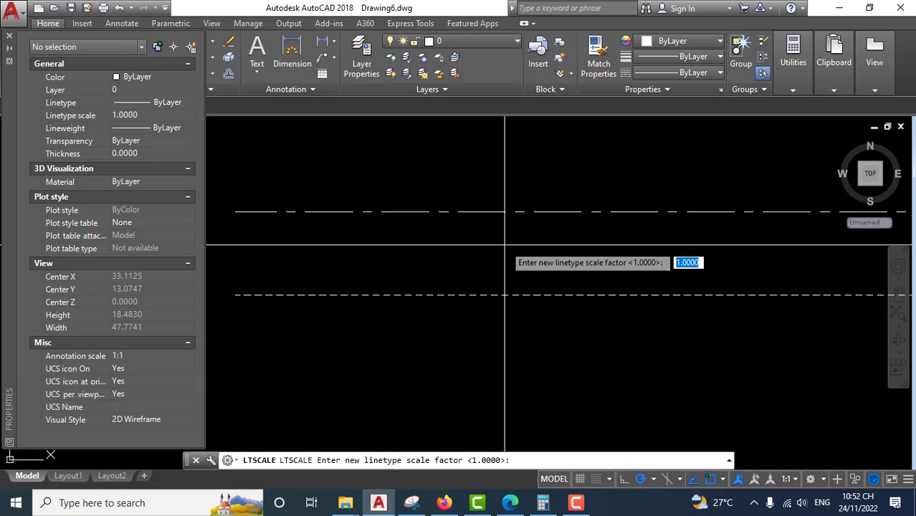
{"action": "type", "text": "2"}
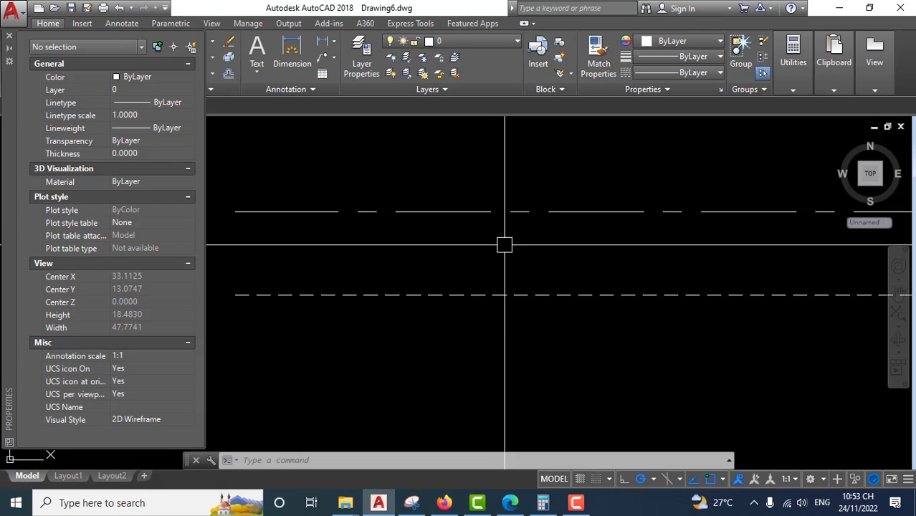
- Run LTSCALE again and set the global linetype scale factor to 4
{"action": "scroll", "scroll_direction": "down", "scroll_amount": 3}
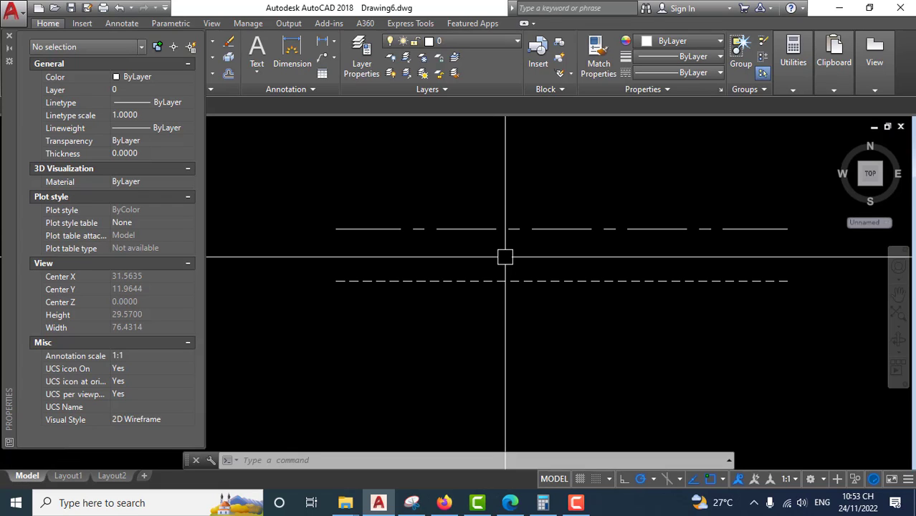
{"action": "type", "text": "LT"}
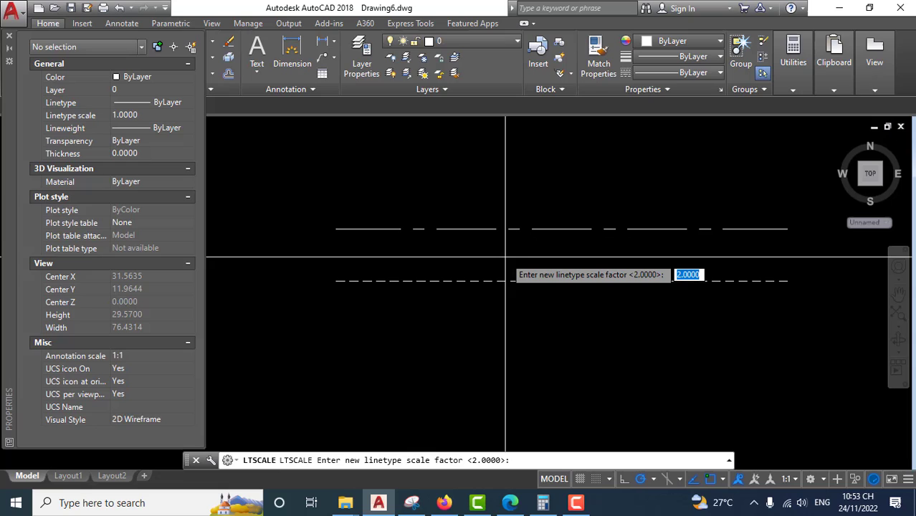
{"action": "type", "text": "4"}
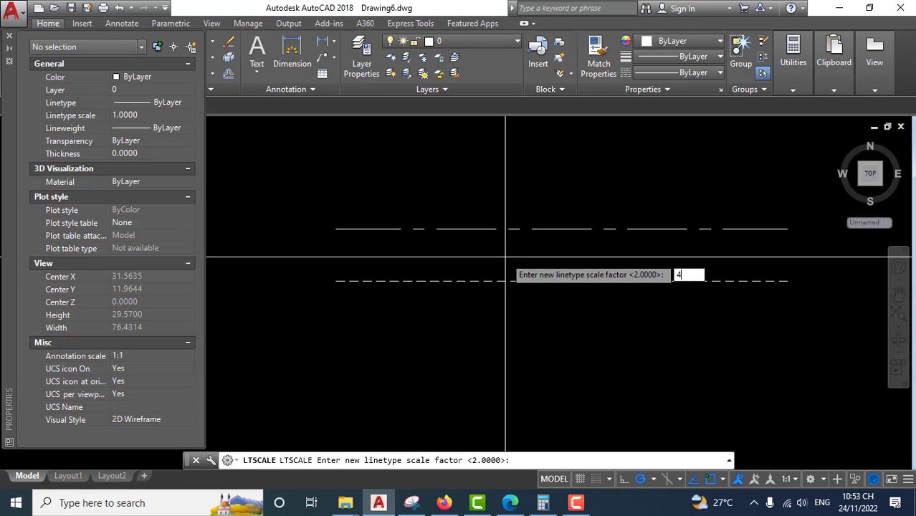
{"action": "key", "text": "enter"}
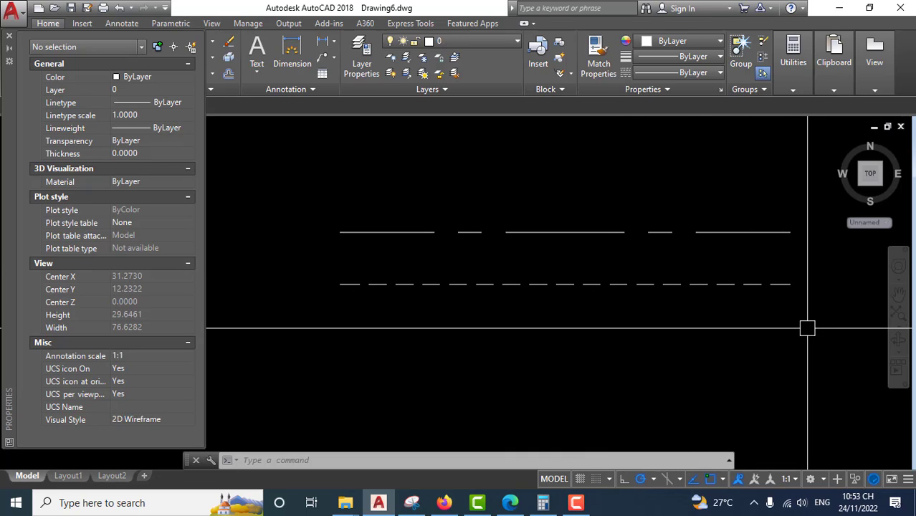
{"action": "mouse_move", "coordinate": [810, 321]}
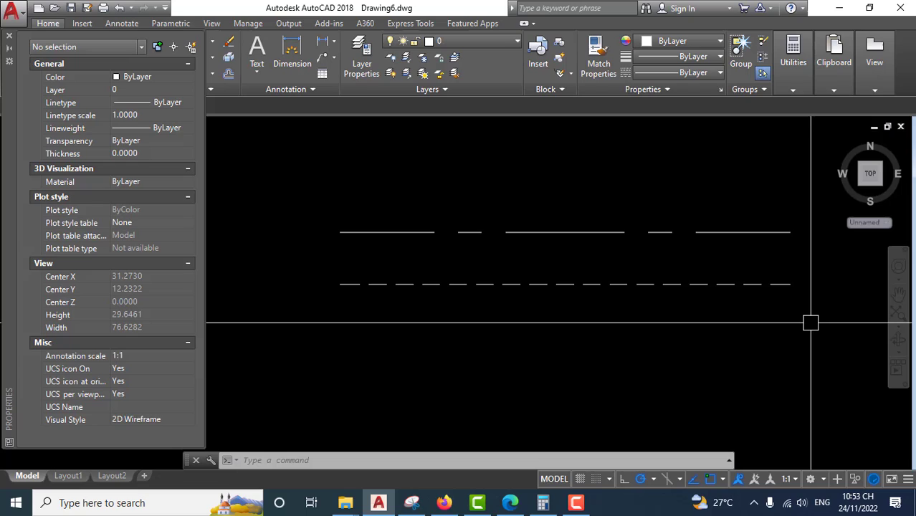